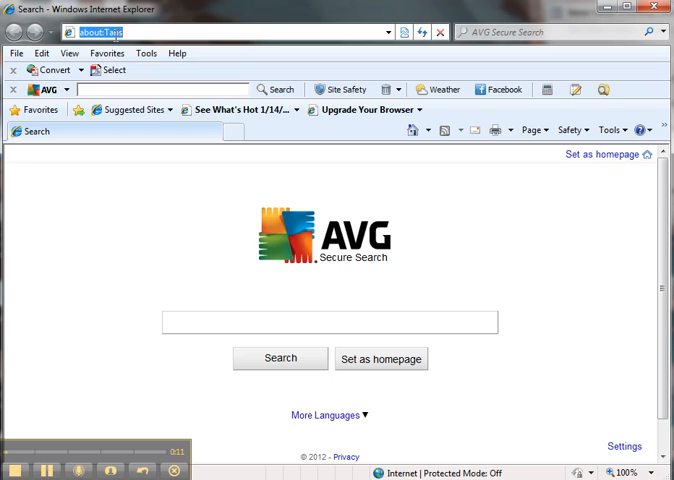
Load bluehost.com from the address bar.
text(bluehost.com/)
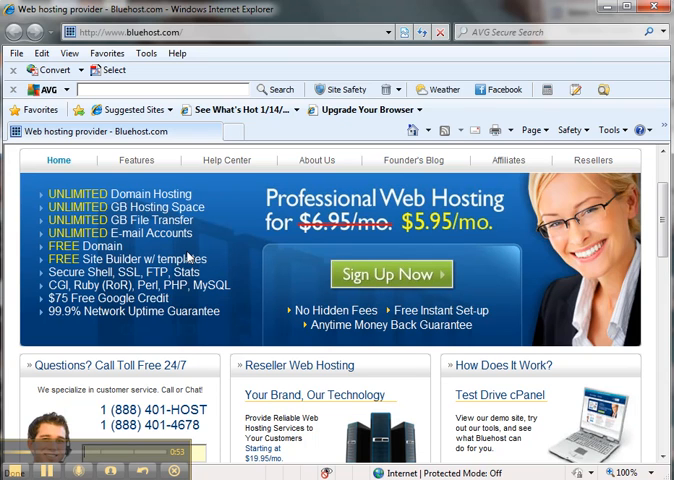
mouse_move(224, 264)
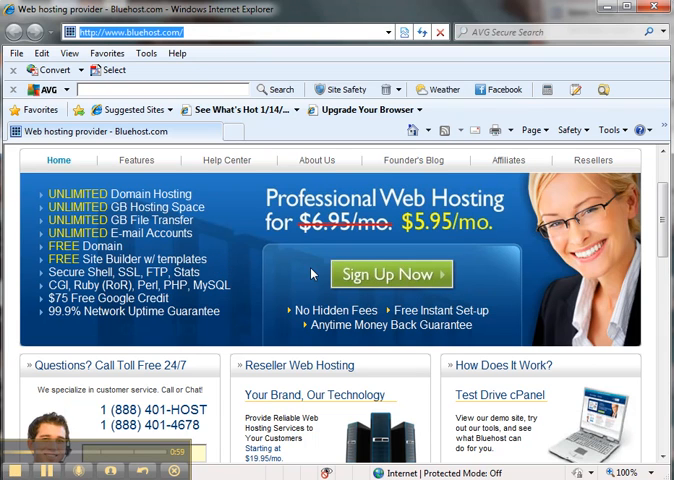
mouse_move(388, 274)
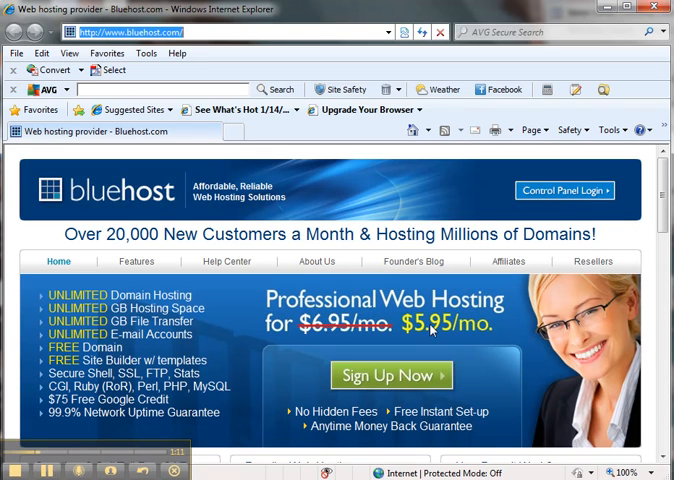
Log in to the Bluehost cPanel for reconsultingpro.com and look over its first sections.
click(564, 190)
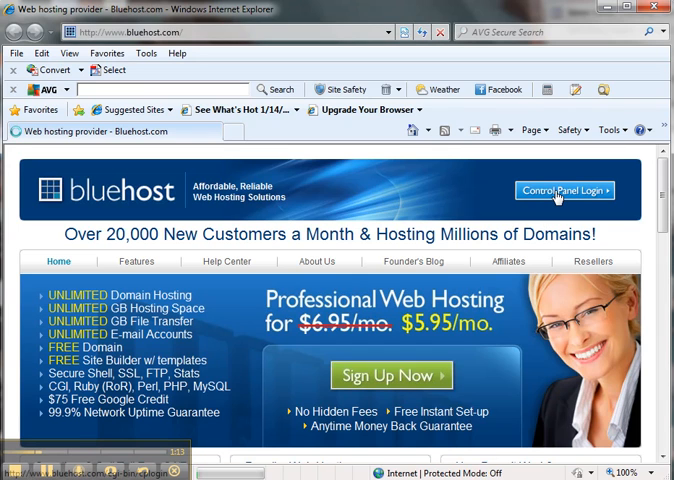
click(564, 190)
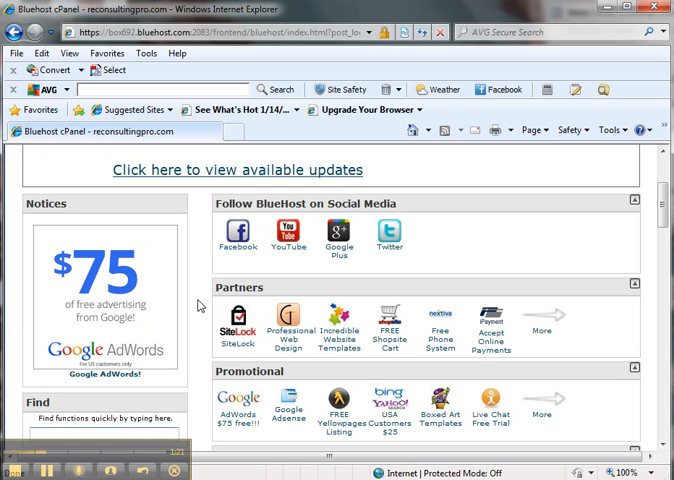
scroll(down, 3)
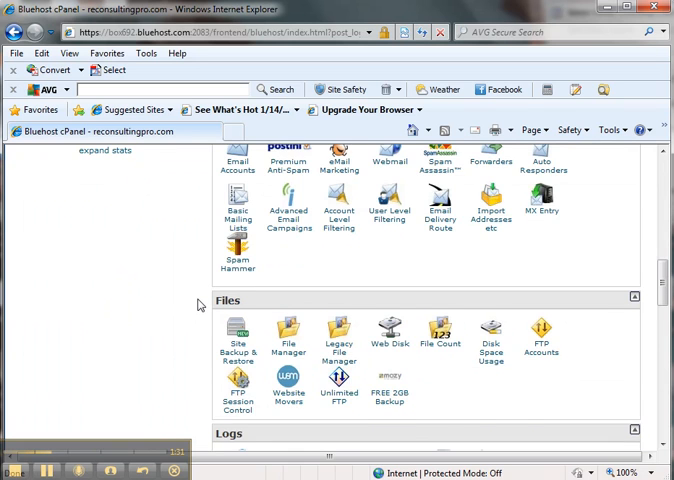
scroll(down, 3)
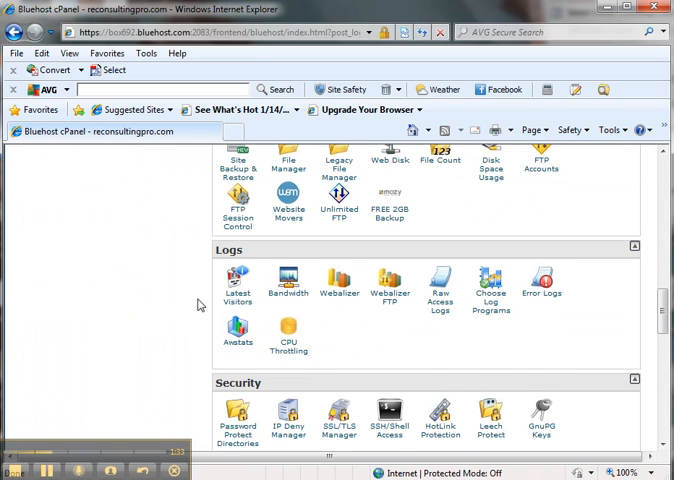
scroll(down, 3)
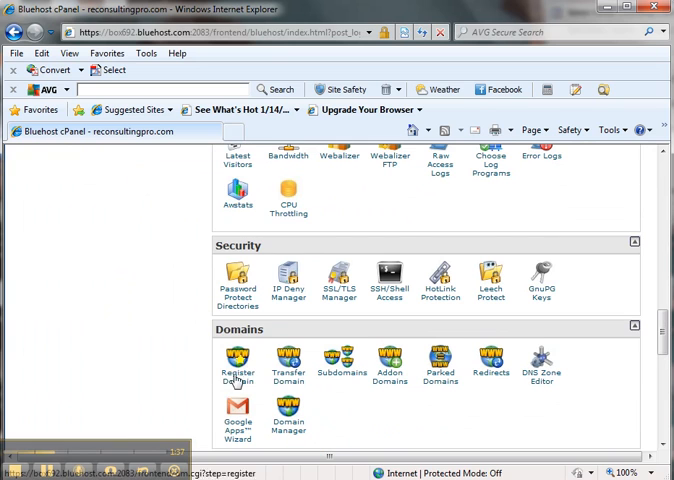
mouse_move(196, 380)
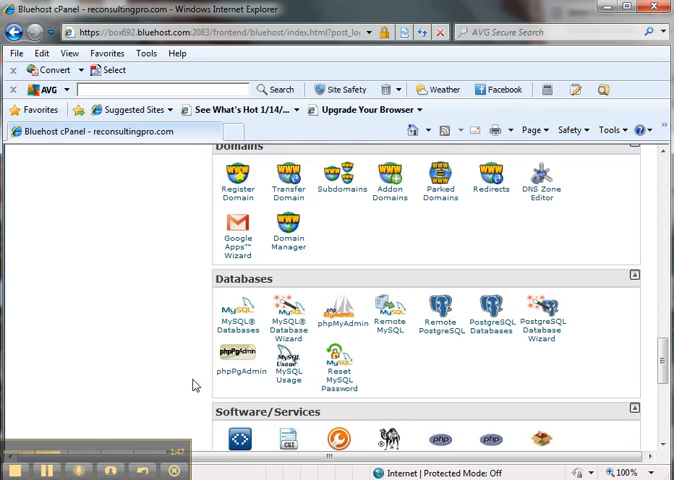
Review the remaining cPanel sections down to Software/Services.
scroll(down, 3)
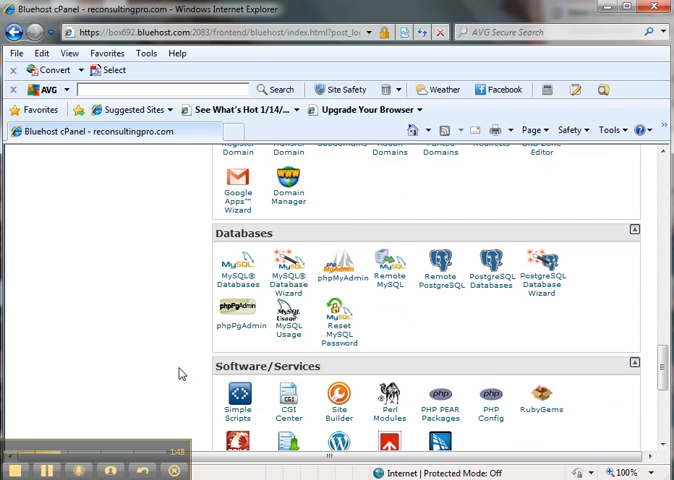
scroll(down, 3)
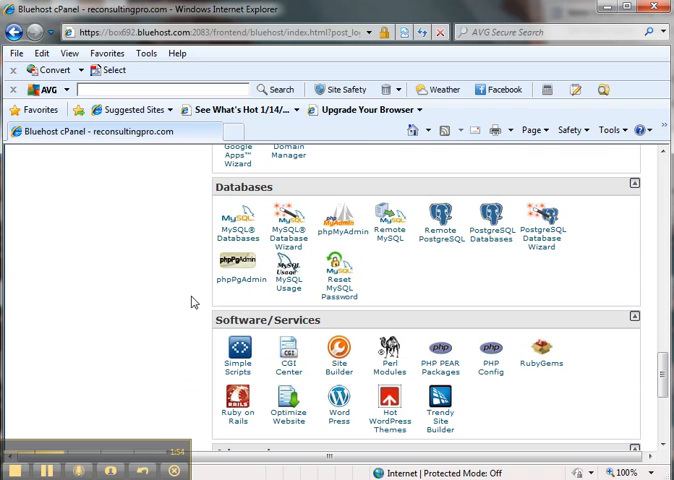
scroll(up, 3)
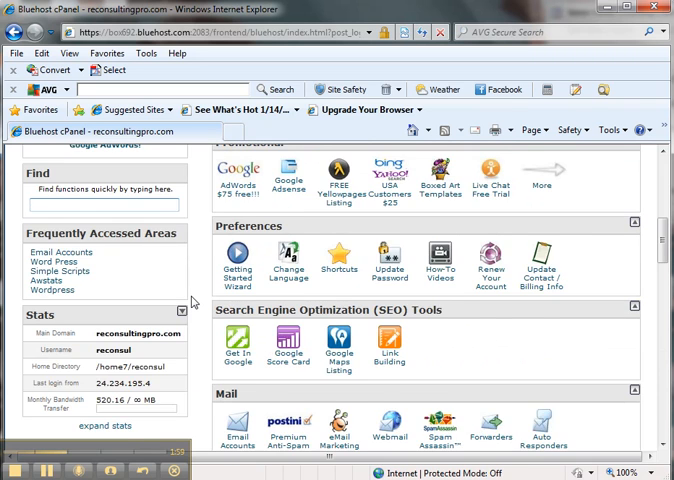
scroll(up, 3)
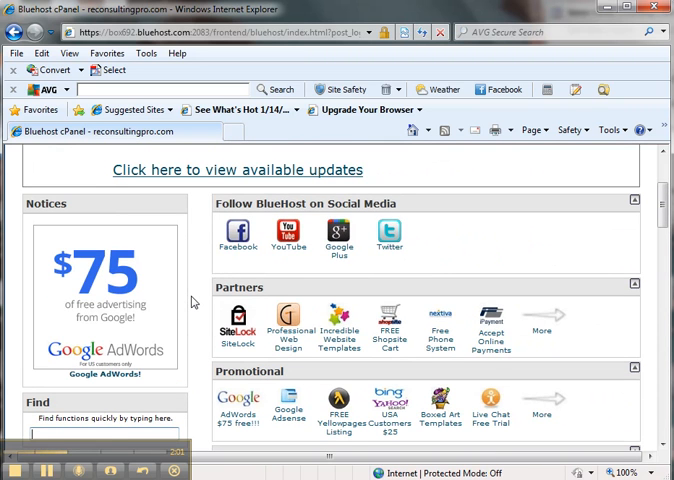
scroll(down, 3)
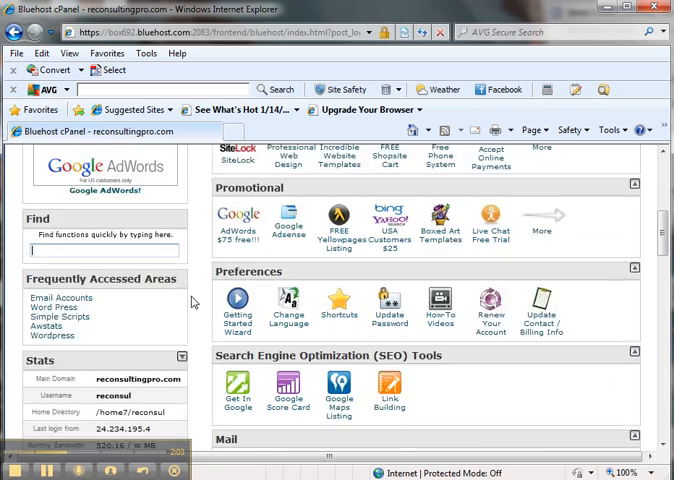
scroll(down, 3)
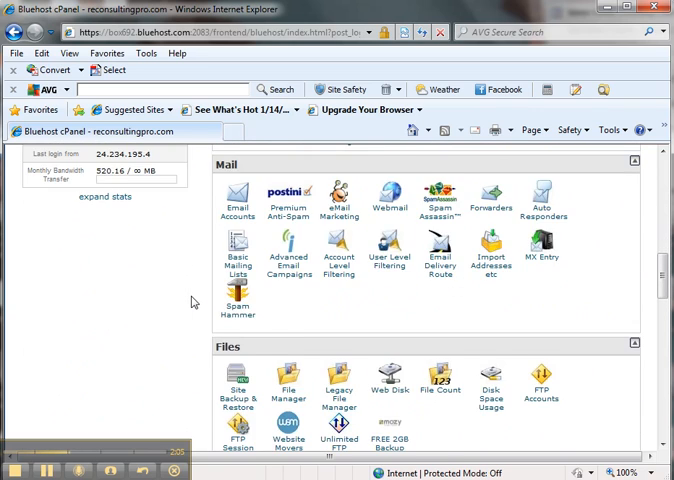
scroll(down, 3)
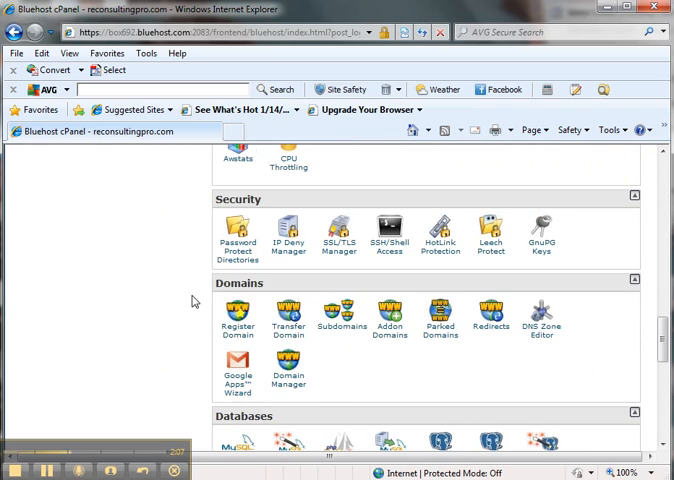
scroll(down, 3)
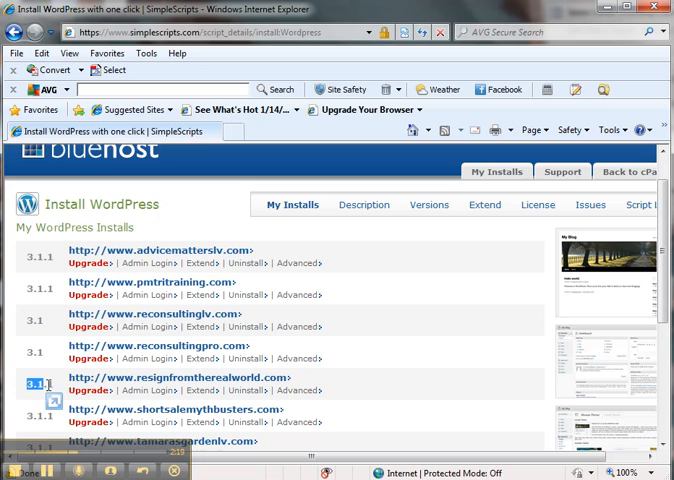
Scroll the SimpleScripts page down to the Install WordPress section.
scroll(down, 3)
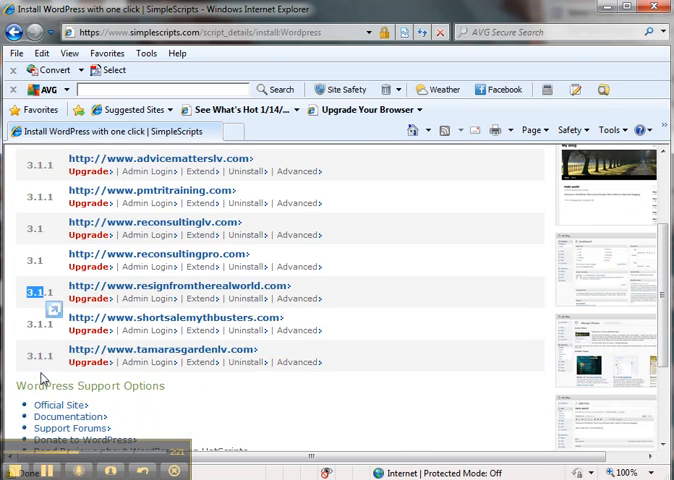
scroll(down, 3)
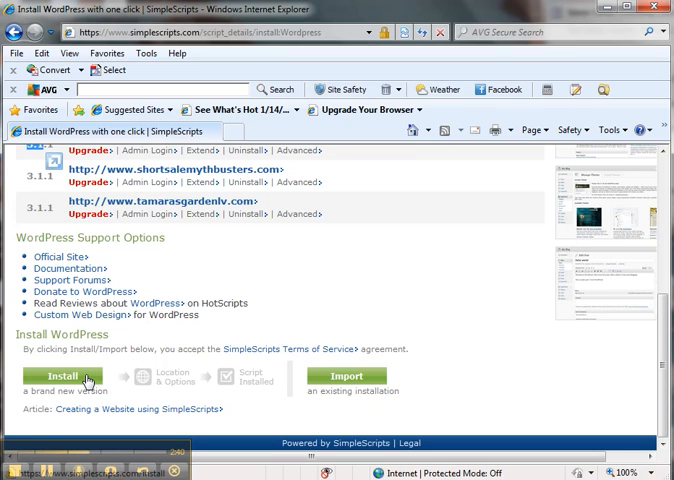
Start a brand new WordPress 3.1.1 install at surfsupsocial.com with Advanced Options displayed.
click(60, 376)
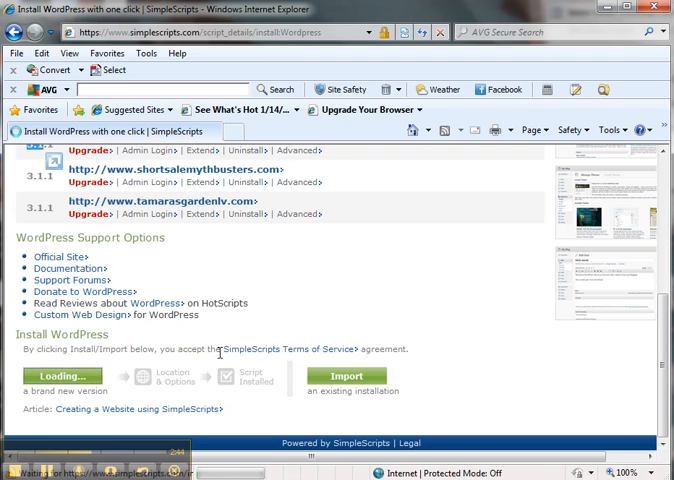
click(56, 376)
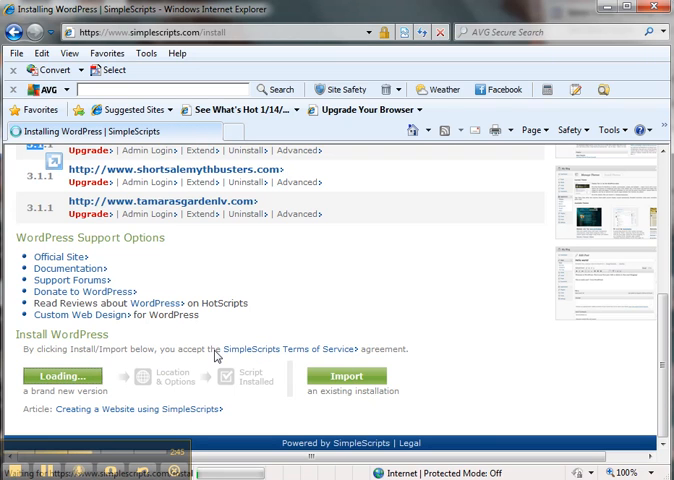
click(58, 376)
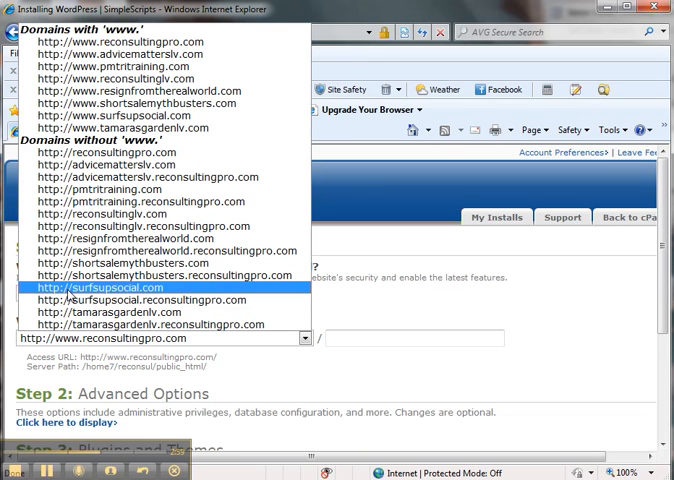
click(100, 292)
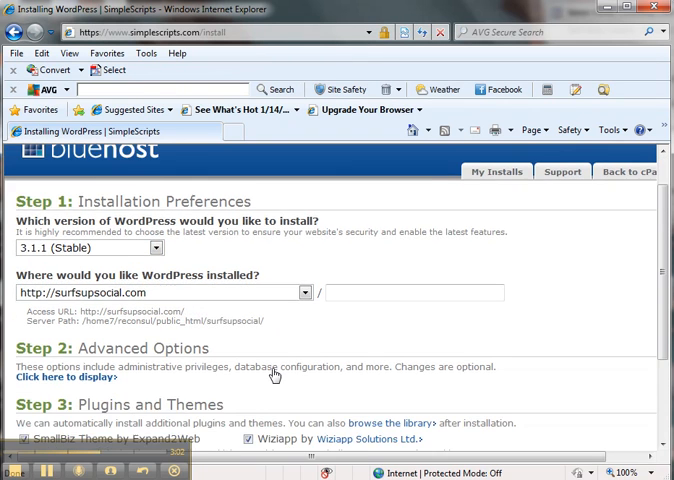
Title the new site 'Surfs Up Social' in place of 'My Blog'.
scroll(down, 3)
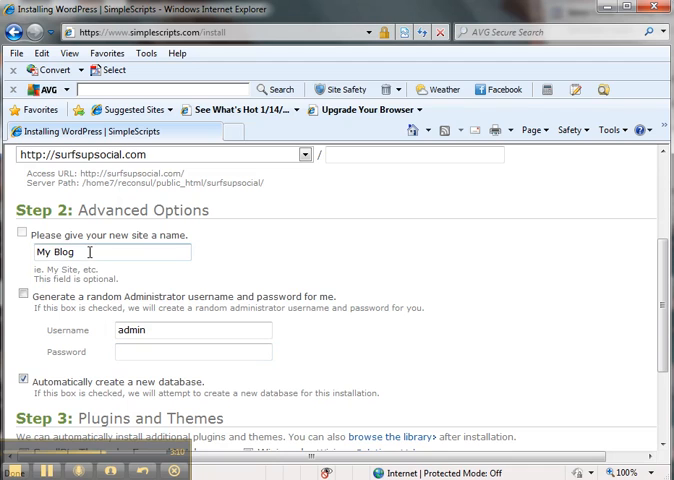
text(Surfs Up Social)
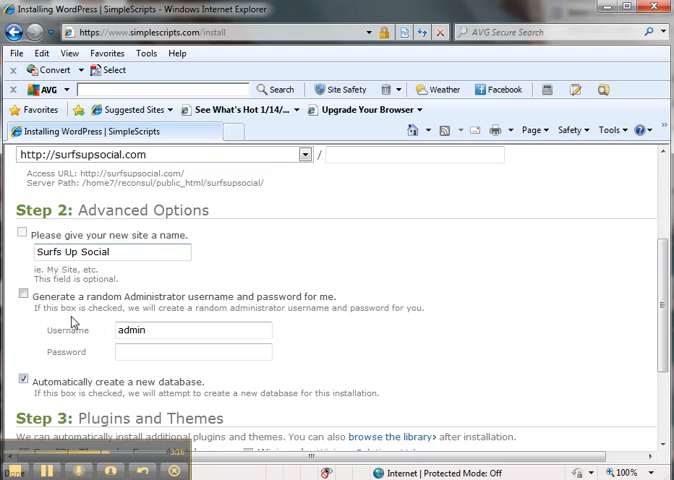
scroll(down, 3)
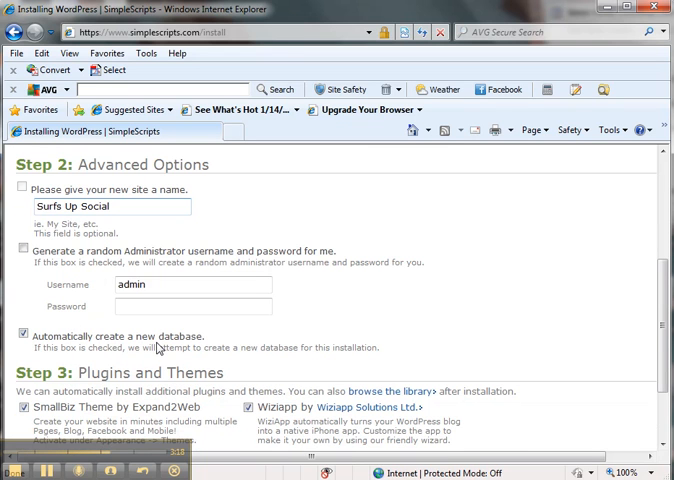
scroll(down, 3)
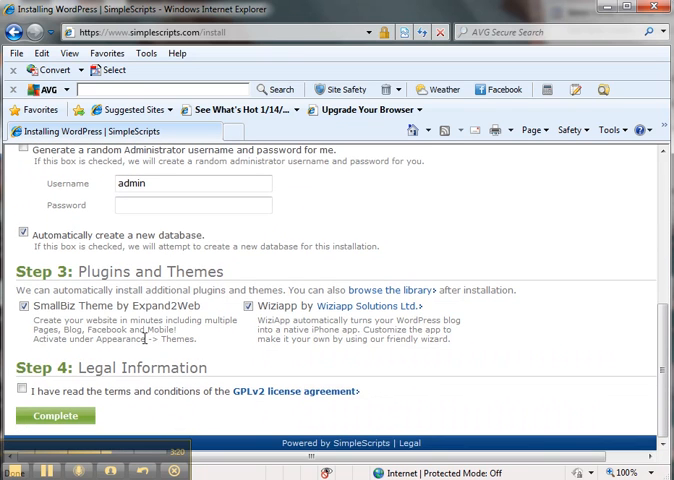
Skip the SmallBiz theme and Wizapp plugin, accept GPLv2 and complete the install.
click(24, 306)
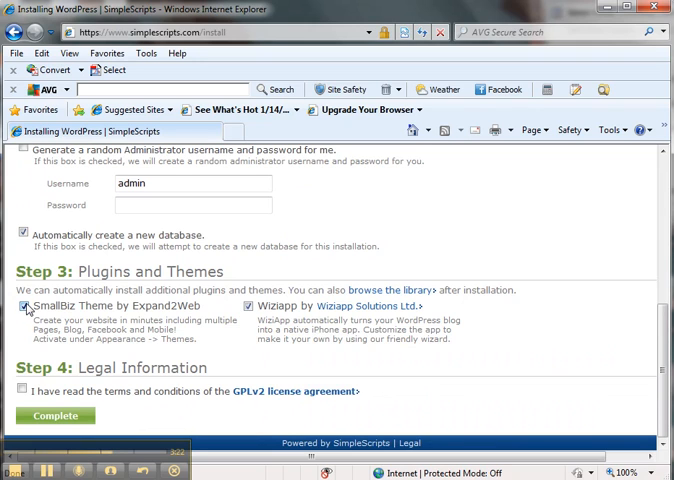
click(24, 306)
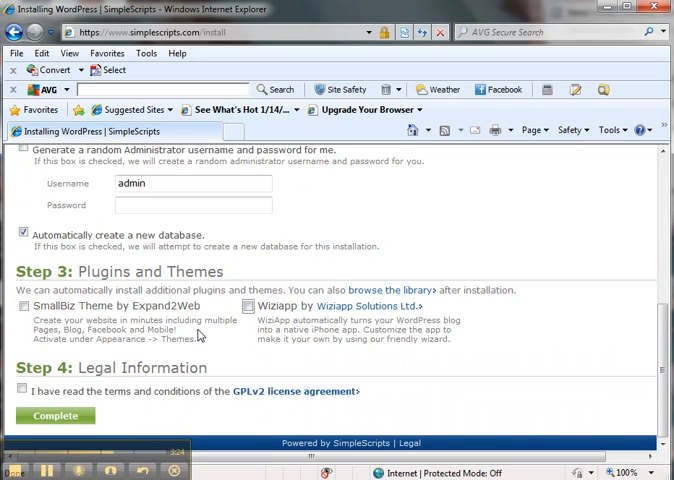
click(20, 390)
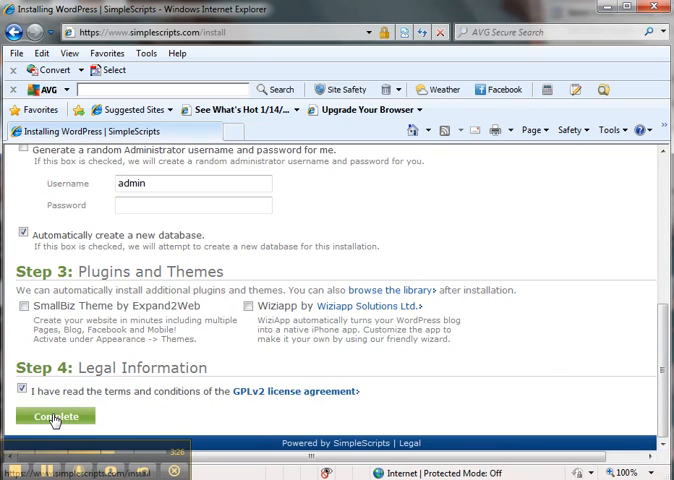
click(56, 416)
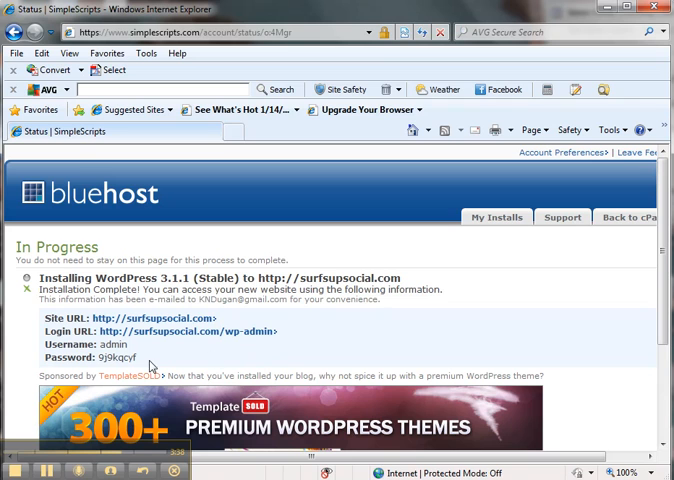
Copy the generated admin password from the In Progress page.
double_click(116, 356)
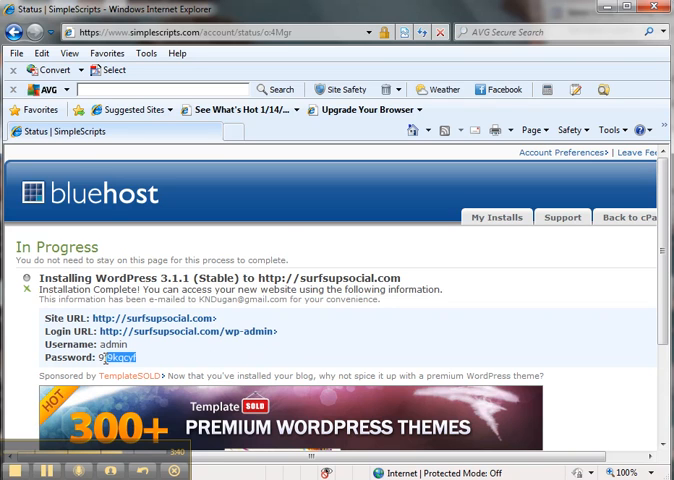
right_click(114, 356)
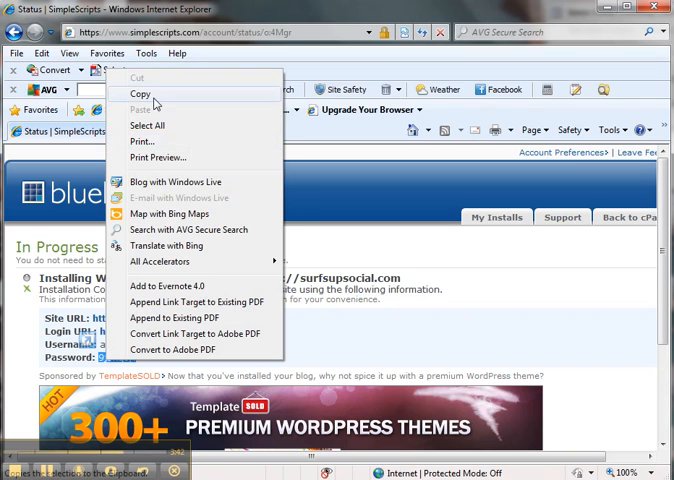
click(140, 92)
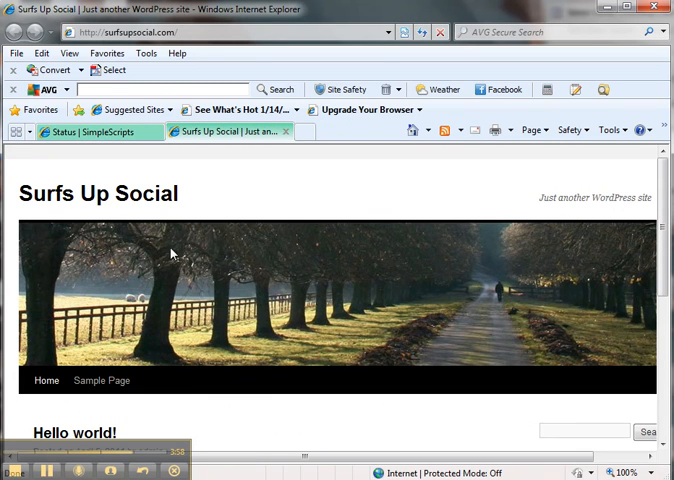
Return to the installation details and follow the Login URL to wp-admin.
scroll(down, 3)
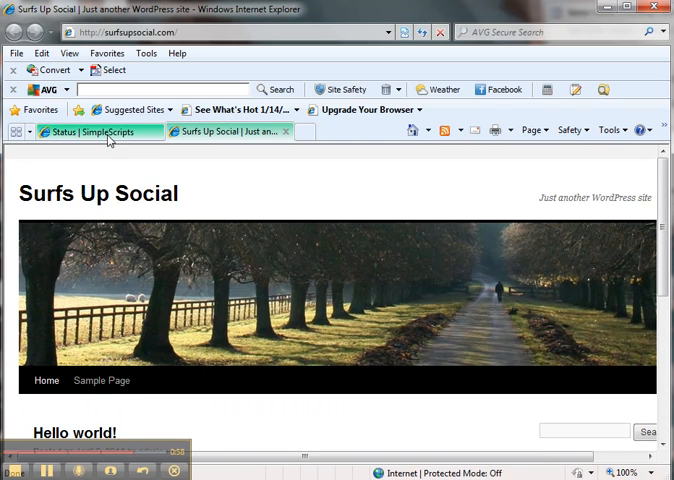
click(90, 132)
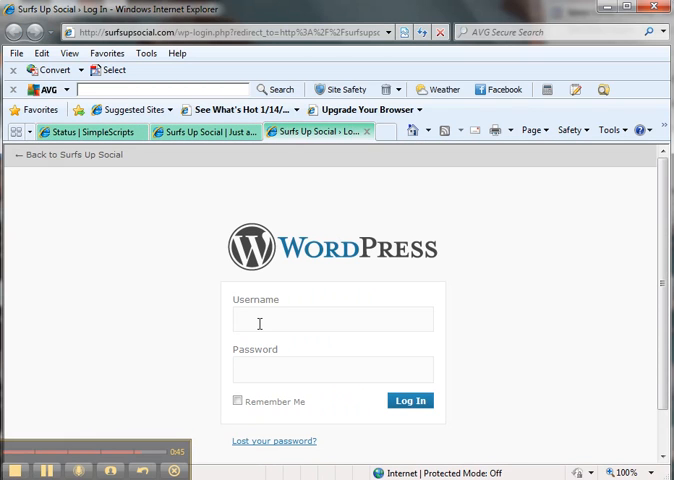
Log in as admin with the pasted password, answering the AutoComplete prompt.
text(admin)
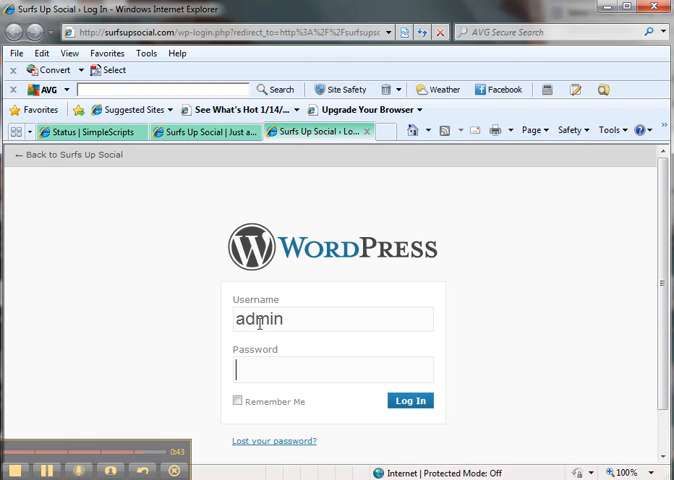
text(password)
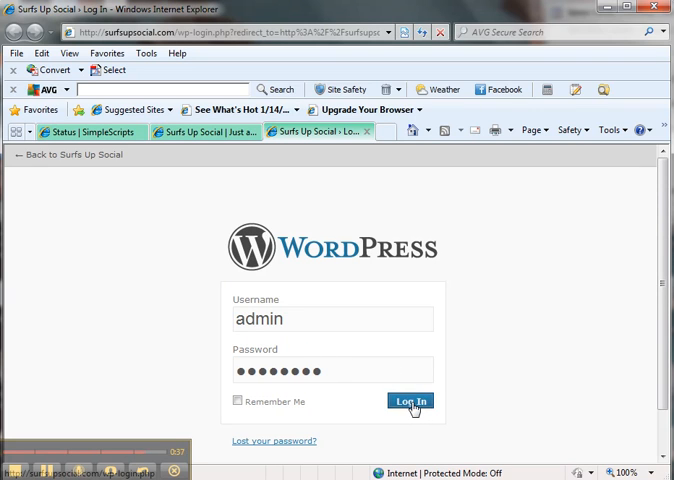
click(408, 400)
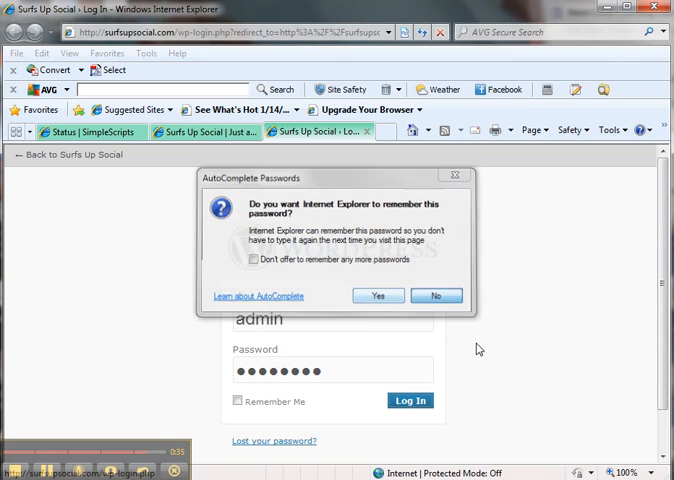
click(436, 296)
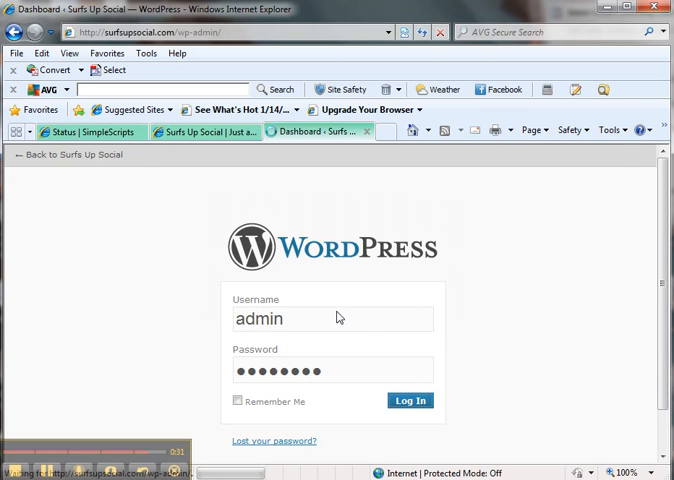
click(408, 400)
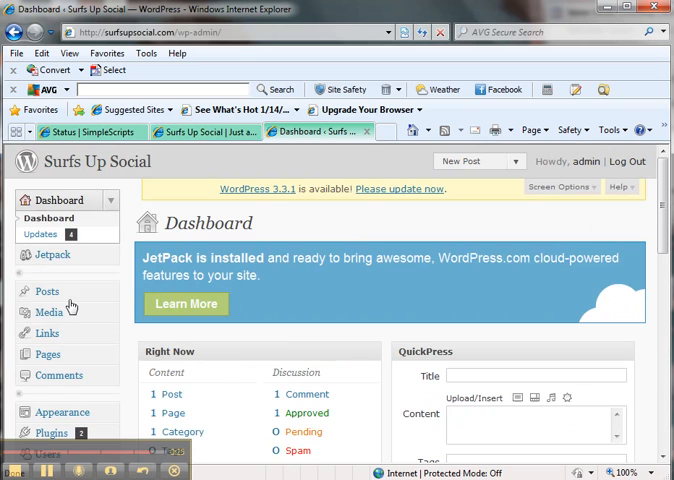
Switch to the live Surfs Up Social site and open its Sample Page.
click(204, 132)
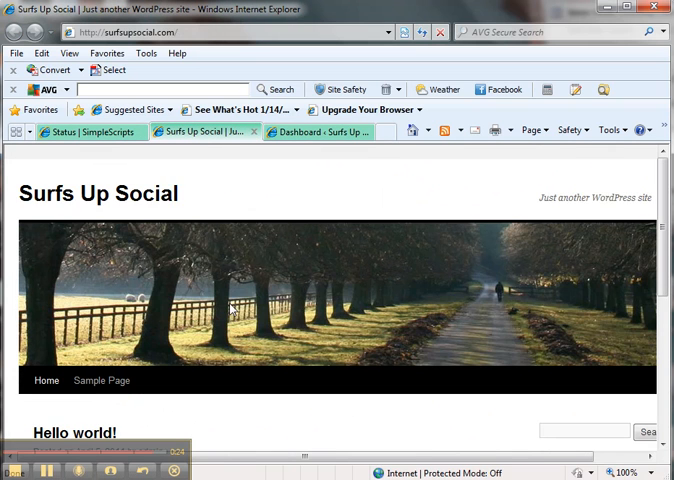
scroll(down, 3)
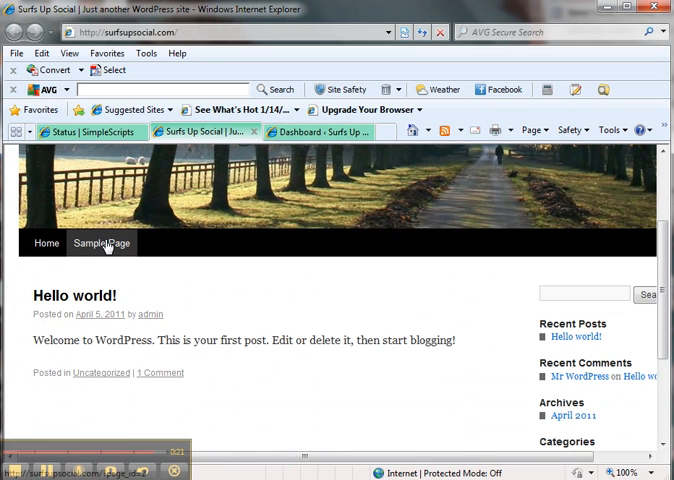
click(104, 244)
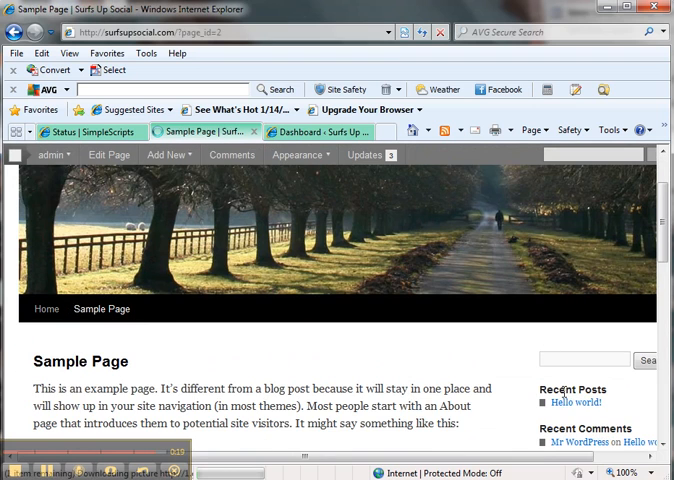